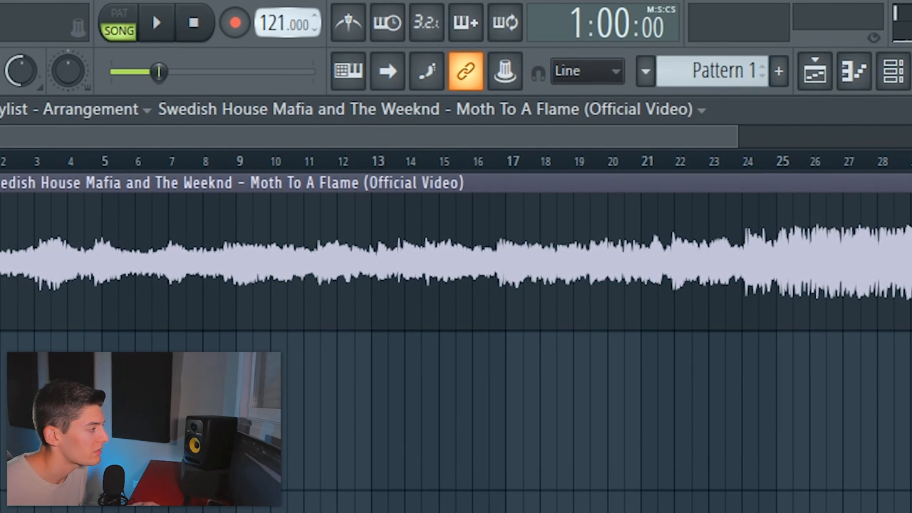
- Select Pattern 1 and place its clip on Track 2 at the drop under the original song
click(288, 72)
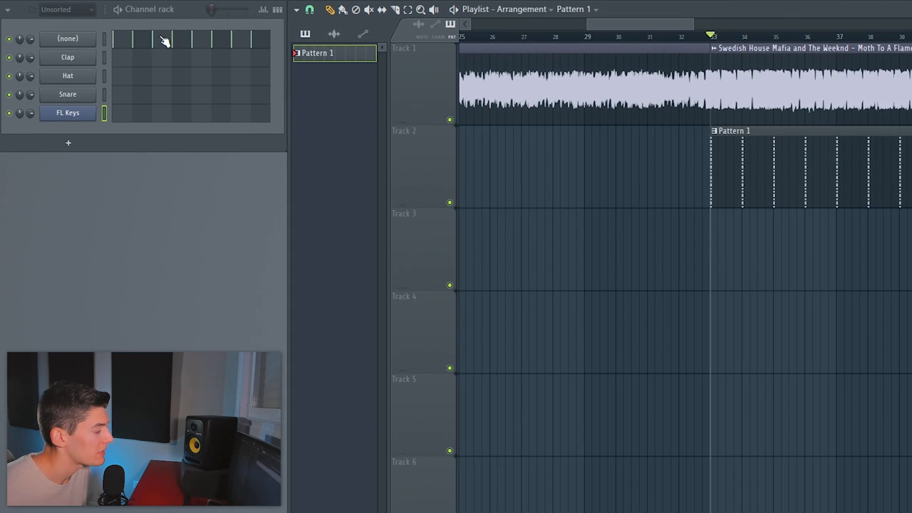
mouse_move(644, 74)
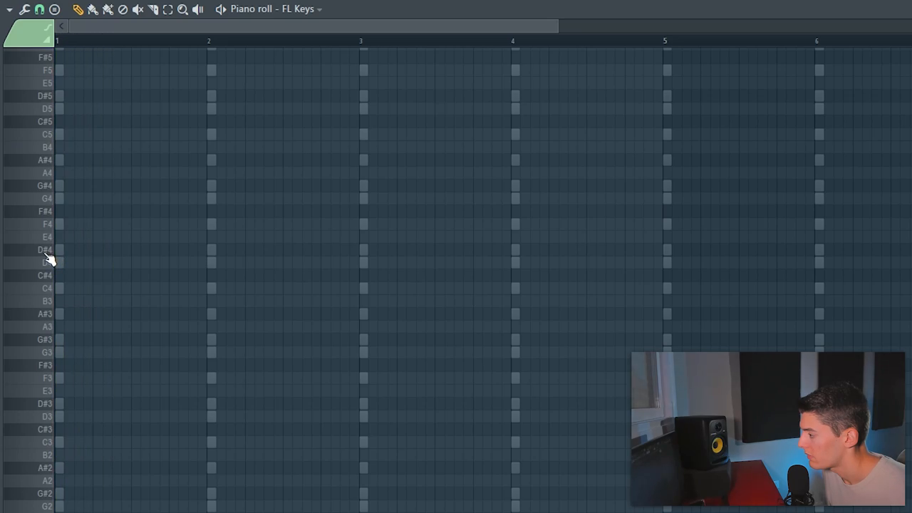
- Draw the first bass note and move it down to F4 in the FL Keys piano roll
click(29, 198)
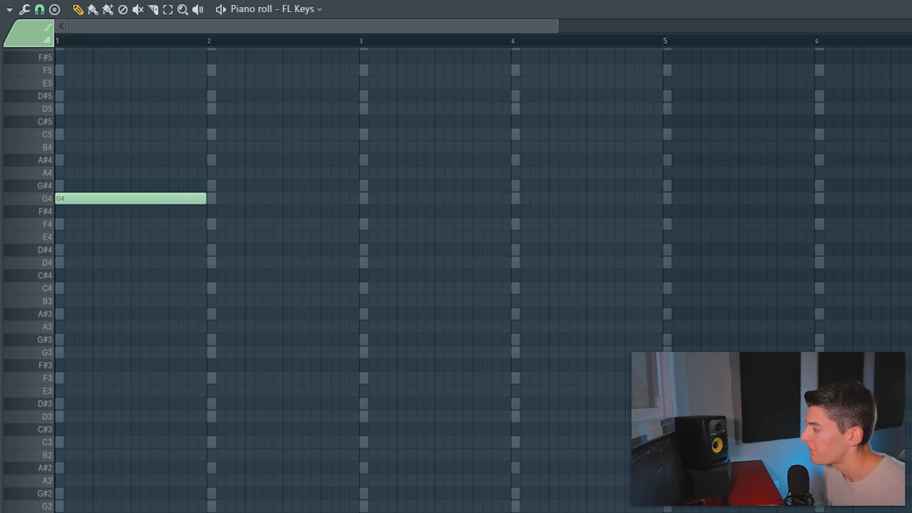
mouse_move(430, 188)
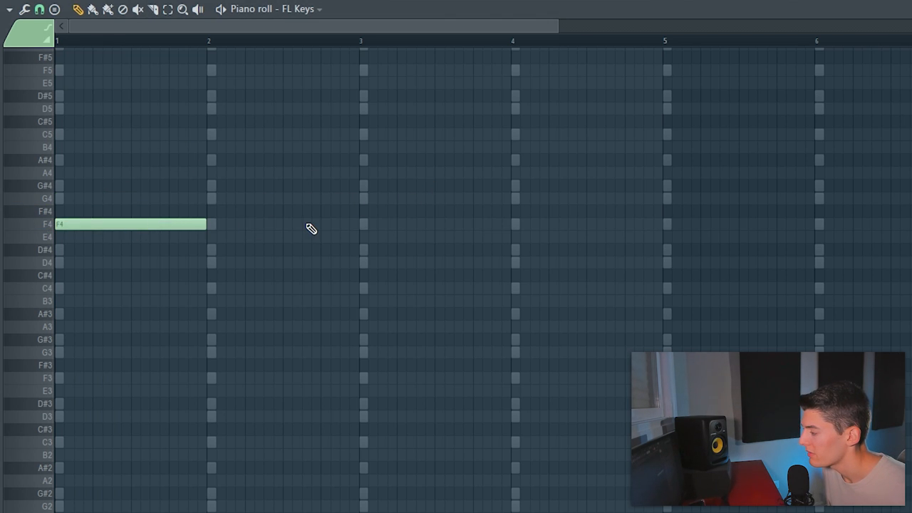
drag(132, 224, 131, 211)
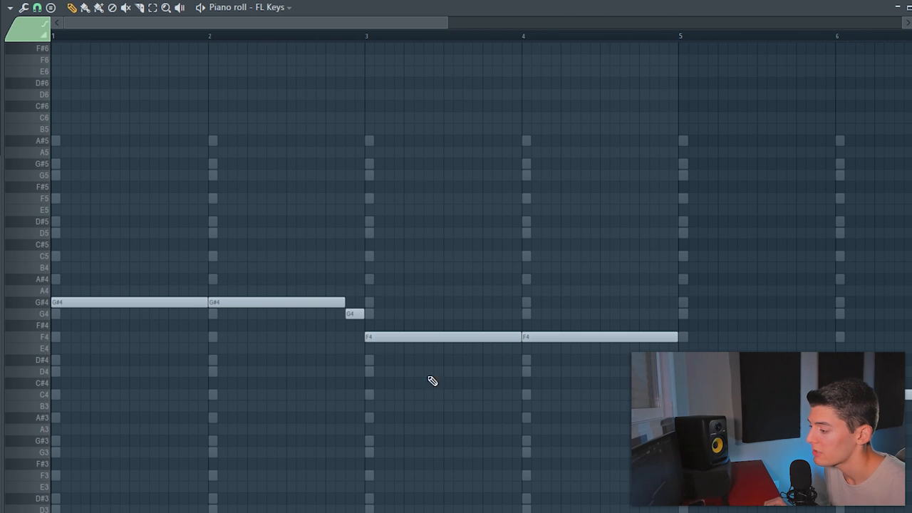
mouse_move(263, 282)
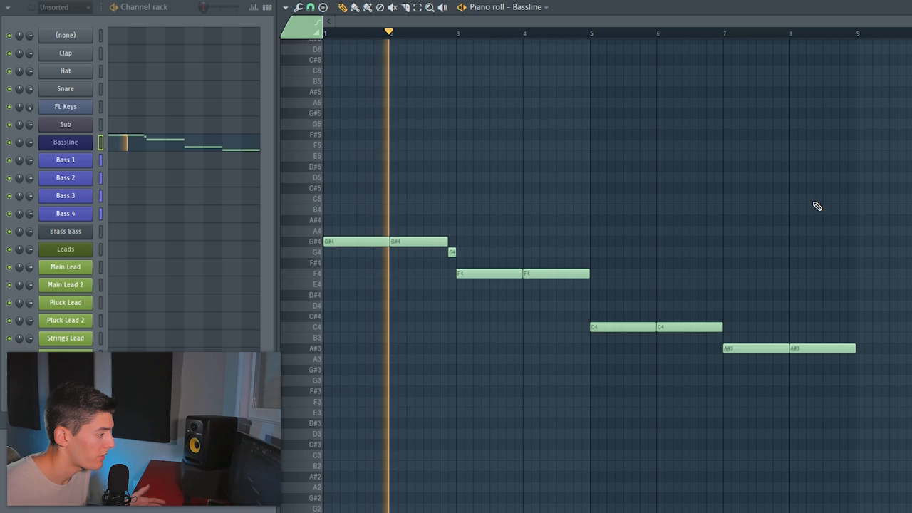
- Select the last bassline notes, then bring up the Leads channel's melody
click(642, 33)
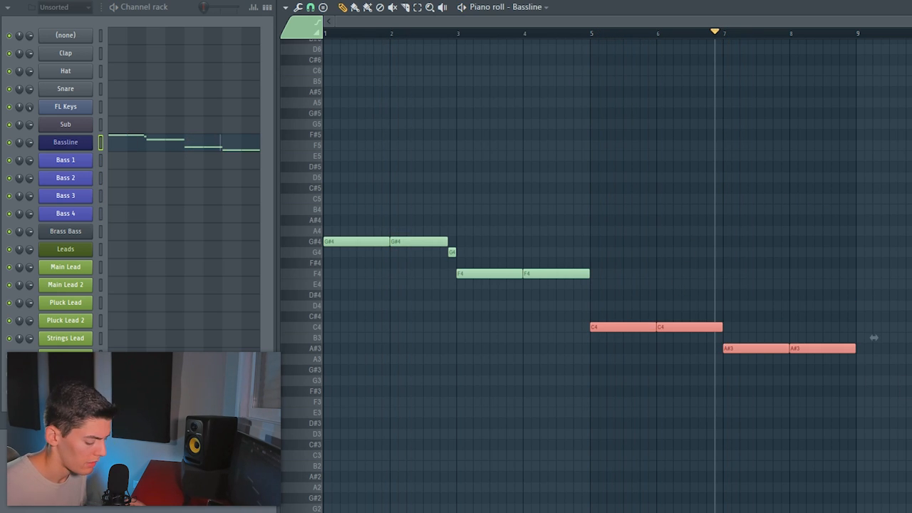
click(66, 248)
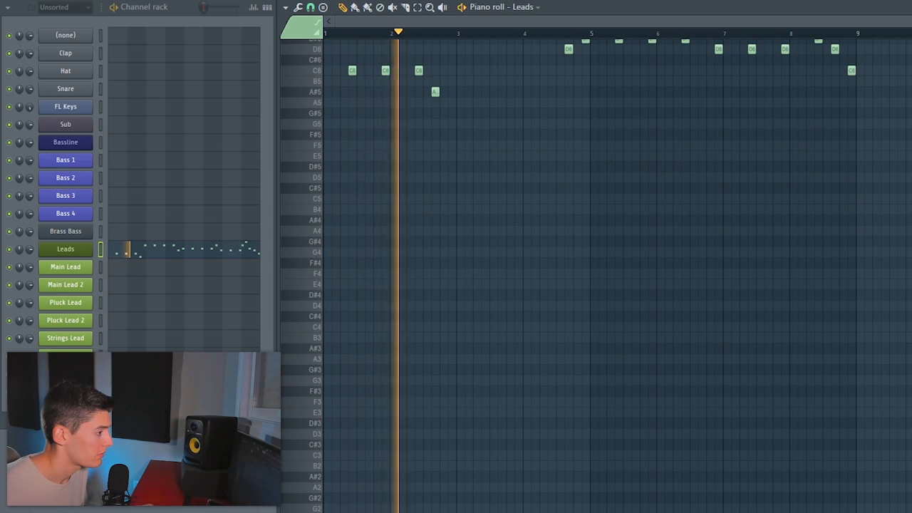
- Zoom the Chords piano roll to view the stacked G#4, C5 and D#5 notes
scroll(up, 3)
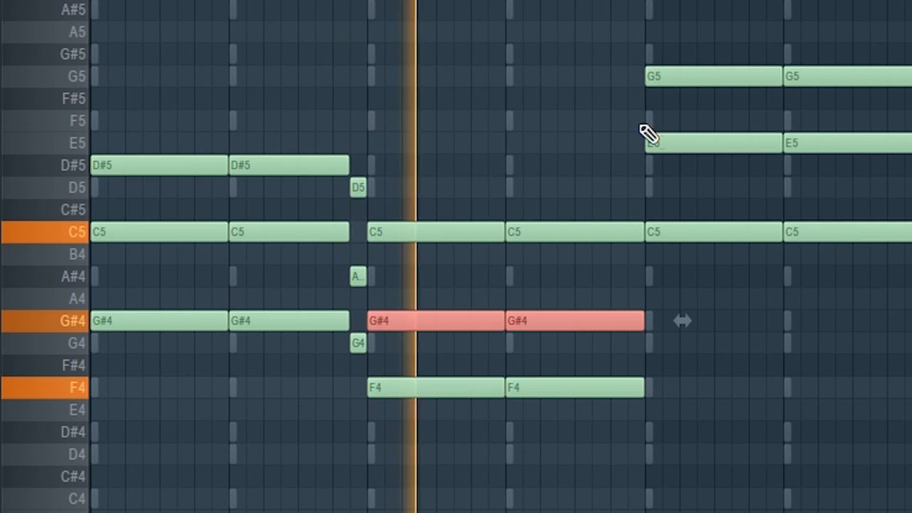
scroll(down, 3)
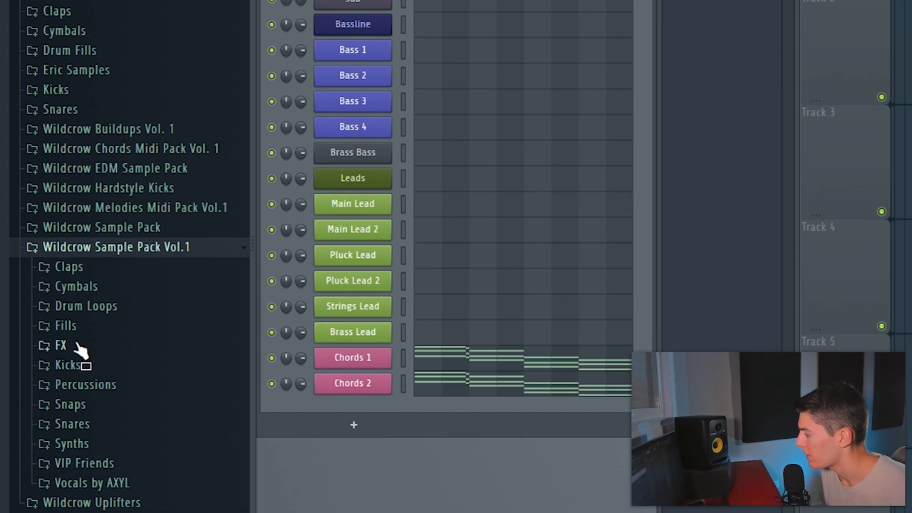
- Browse the Wildcrow Sample Pack Vol.1 Drum Loops and lay SPINNIN drum and top loops at the drop
click(69, 365)
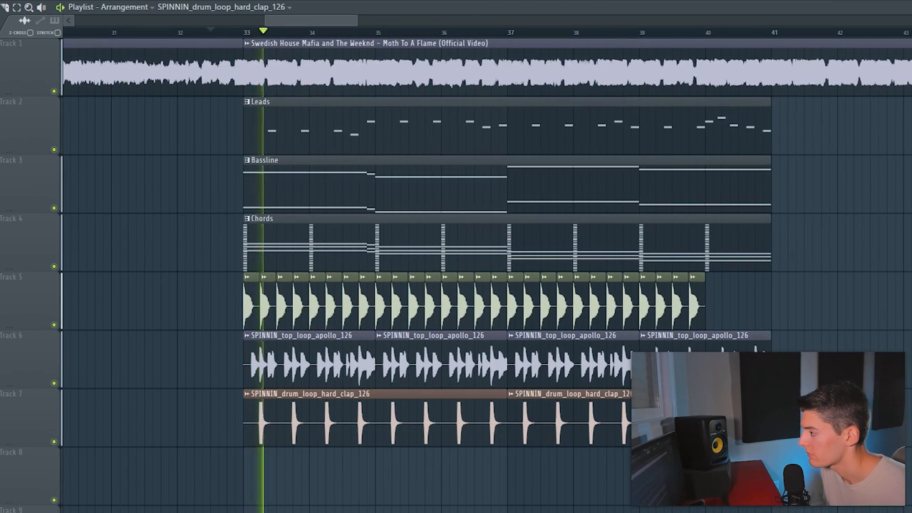
click(331, 32)
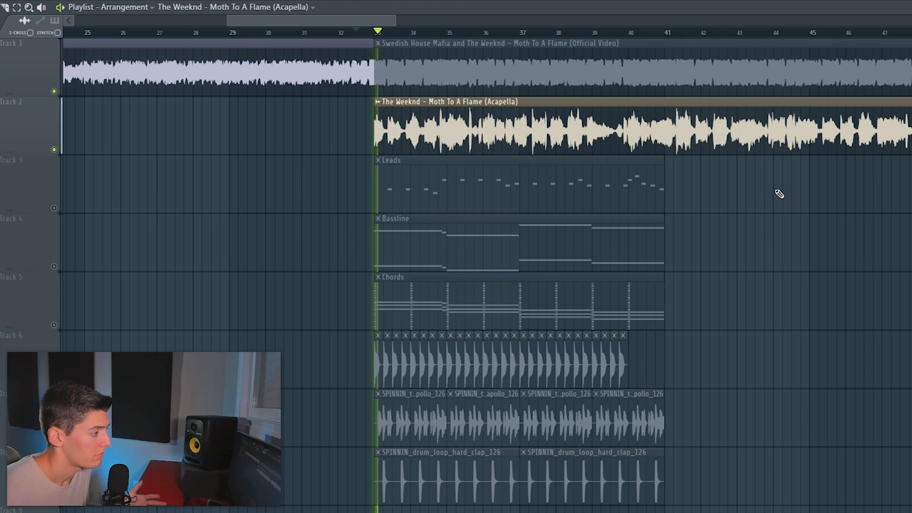
- Place the Moth To A Flame acapella on Track 2 starting at the drop above the leads
click(416, 32)
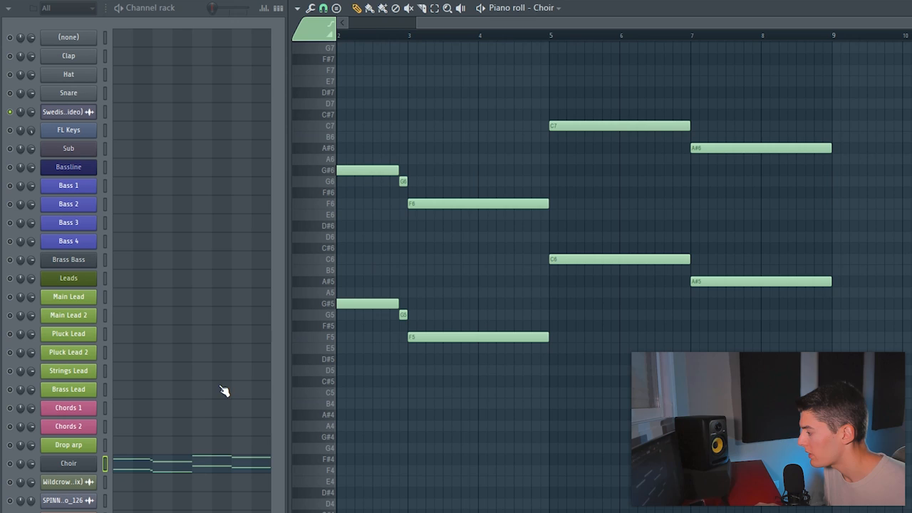
- Open the Choir channel's pattern to review its sustained chord notes
click(68, 408)
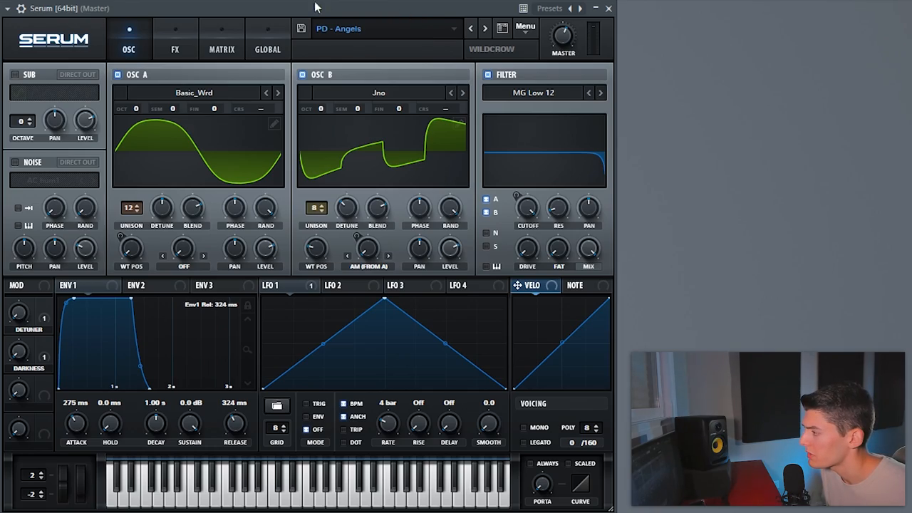
- Step through Serum presets PD - Demons and Sad Moments to land on PD - Warm Pad
click(484, 28)
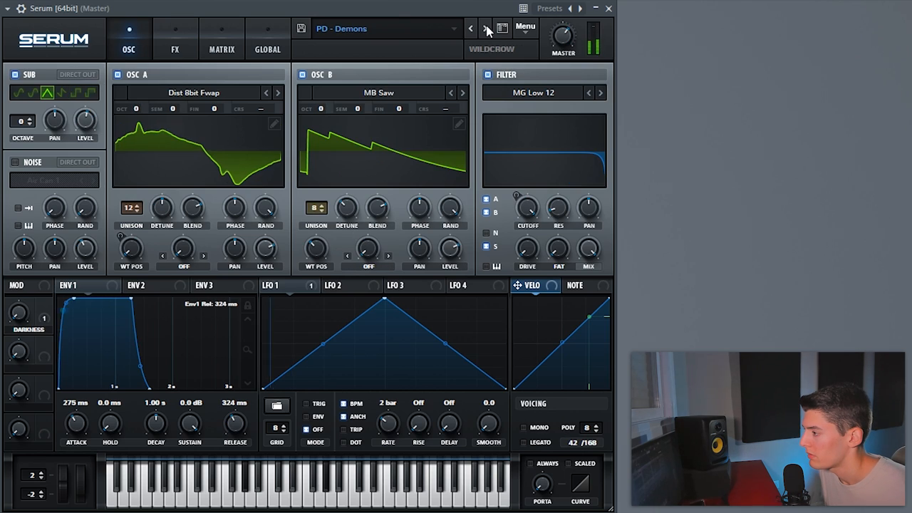
click(485, 28)
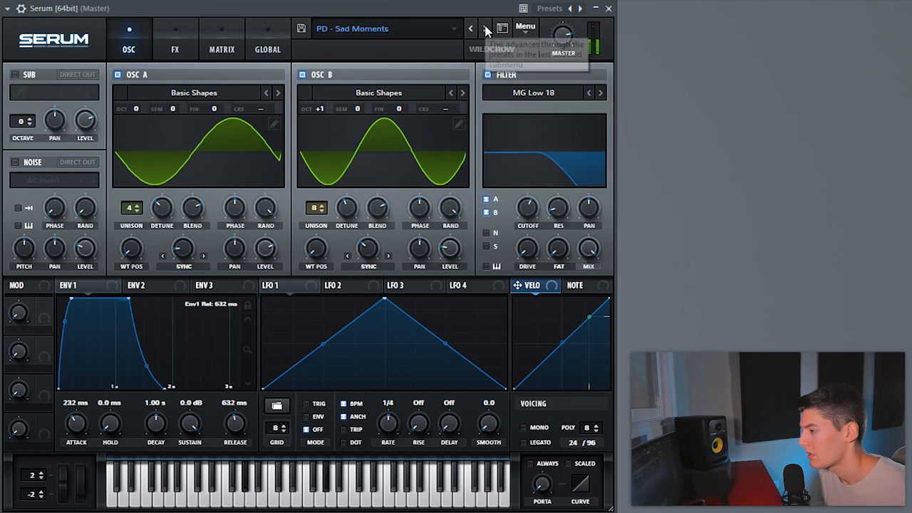
click(484, 29)
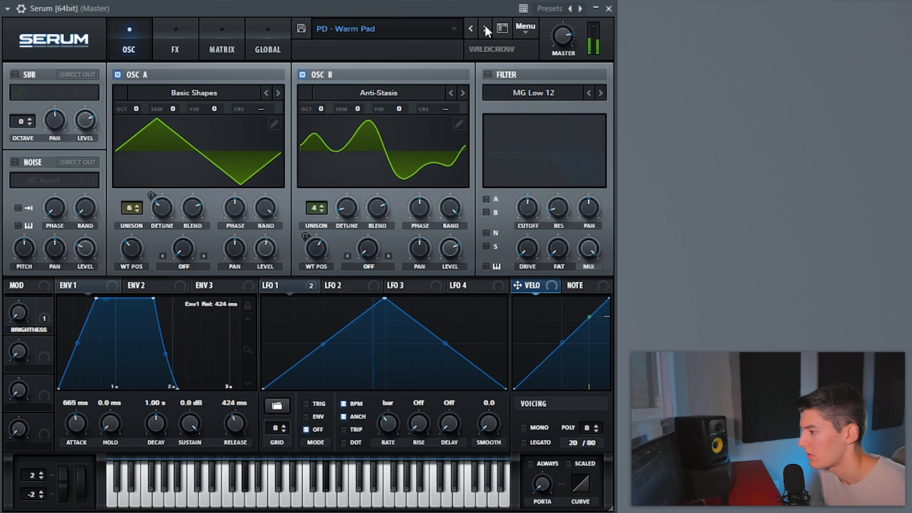
mouse_move(157, 435)
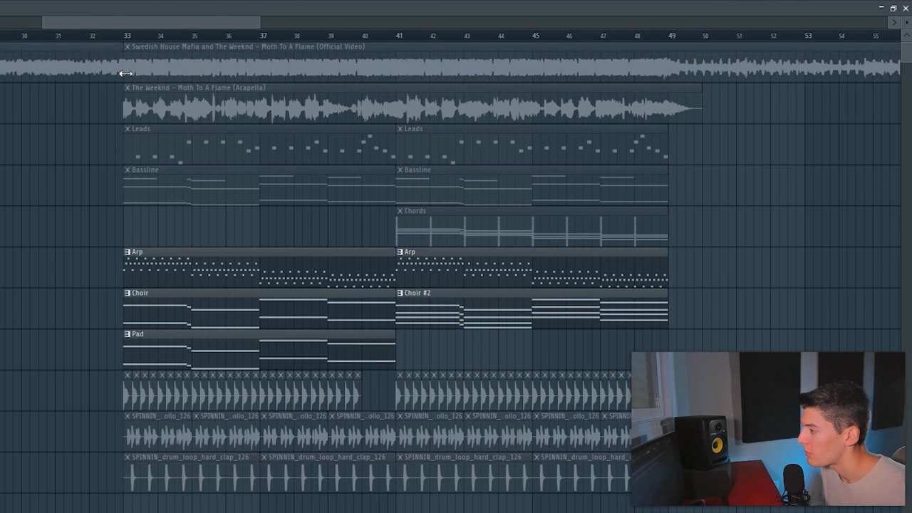
click(125, 34)
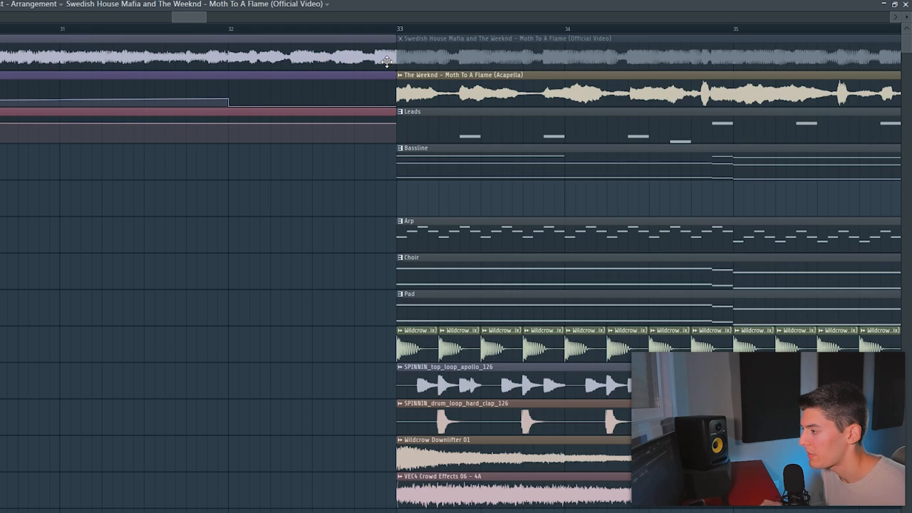
mouse_move(405, 84)
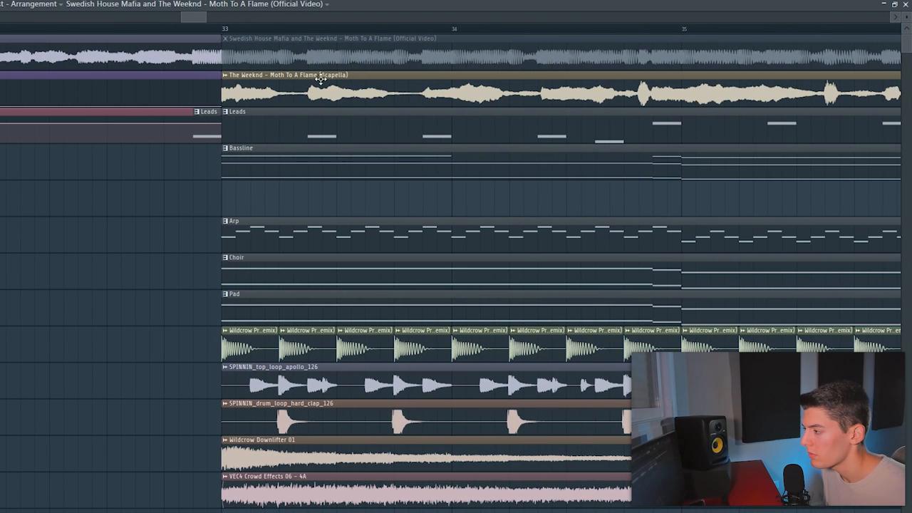
mouse_move(321, 154)
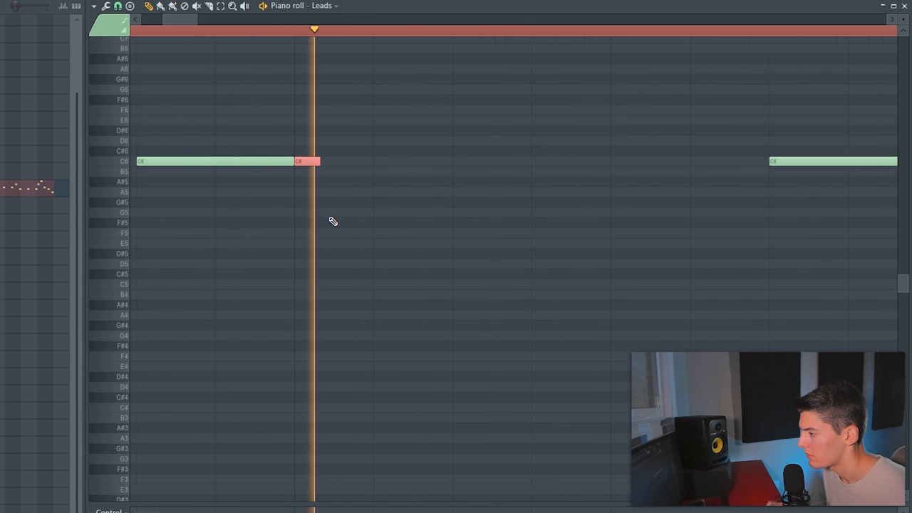
- Open the Leads clip's notes in the piano roll
click(407, 30)
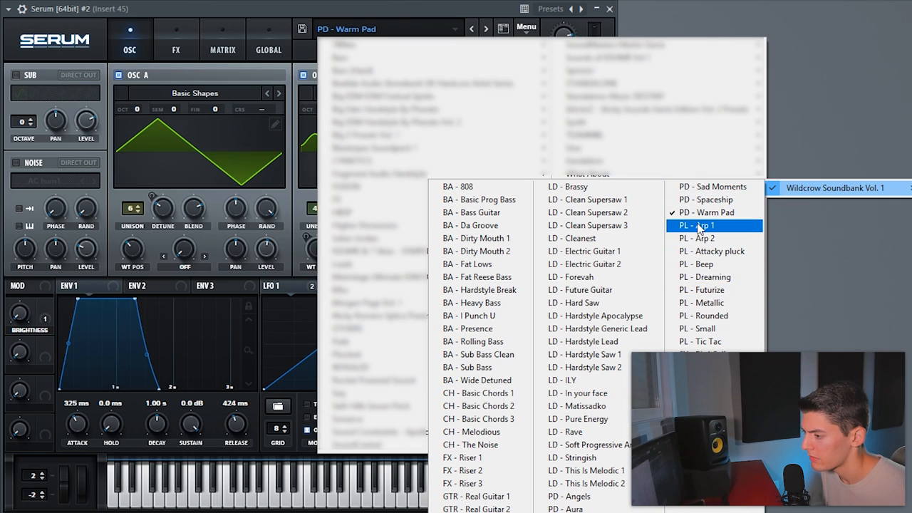
- Load the PL - Arp 1 preset in Serum #2 and return to the drop arrangement
click(696, 225)
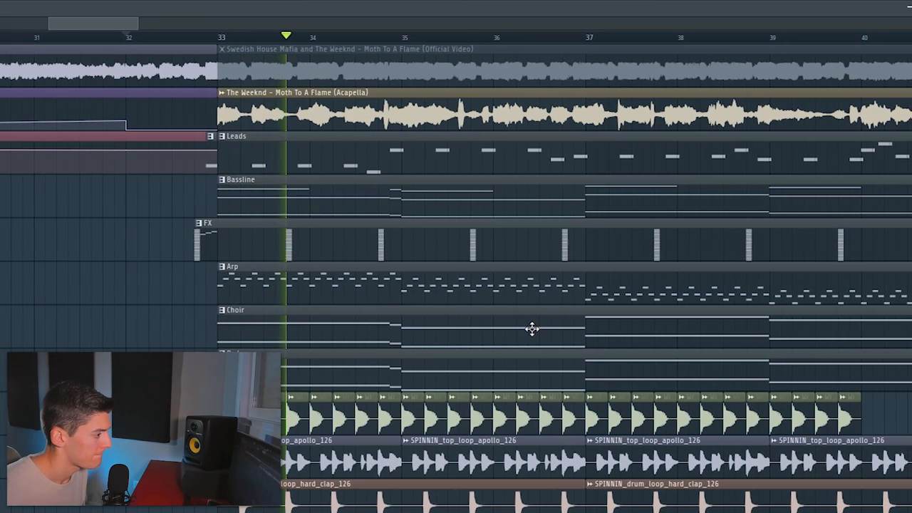
scroll(left, 3)
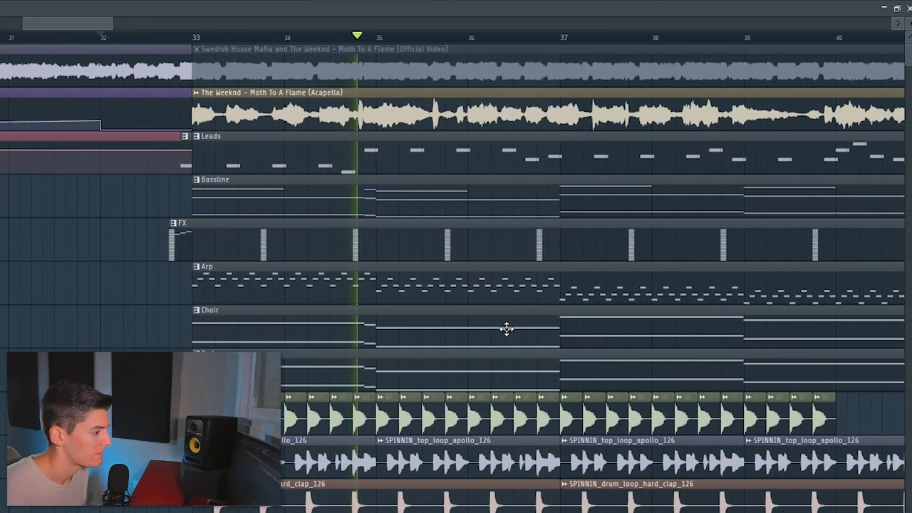